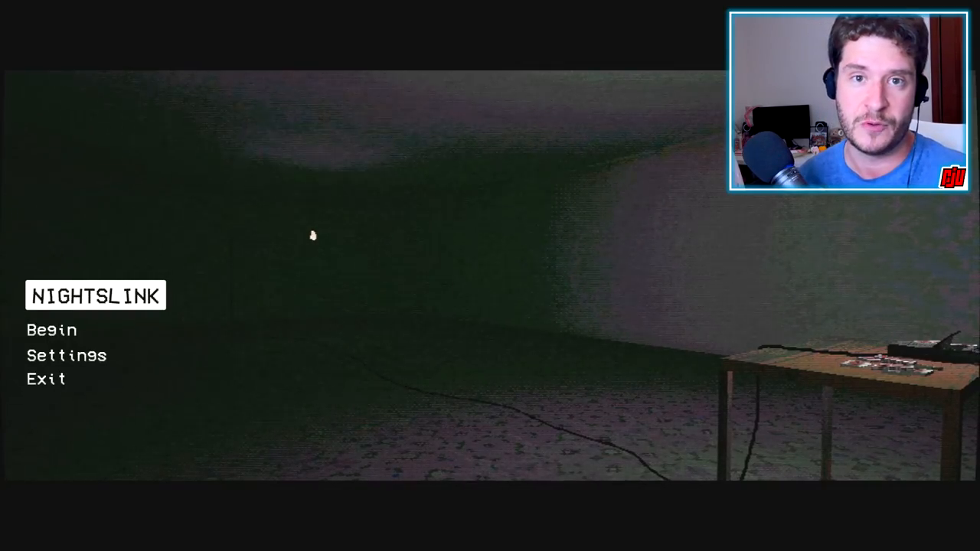
mouse_move(53, 360)
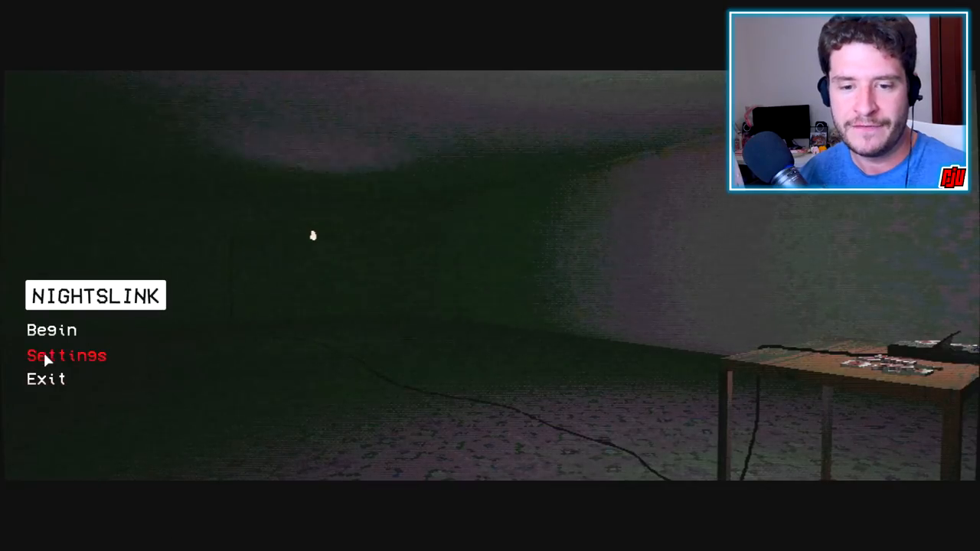
Start a new playthrough and accept the no-save warning to begin playing
click(52, 331)
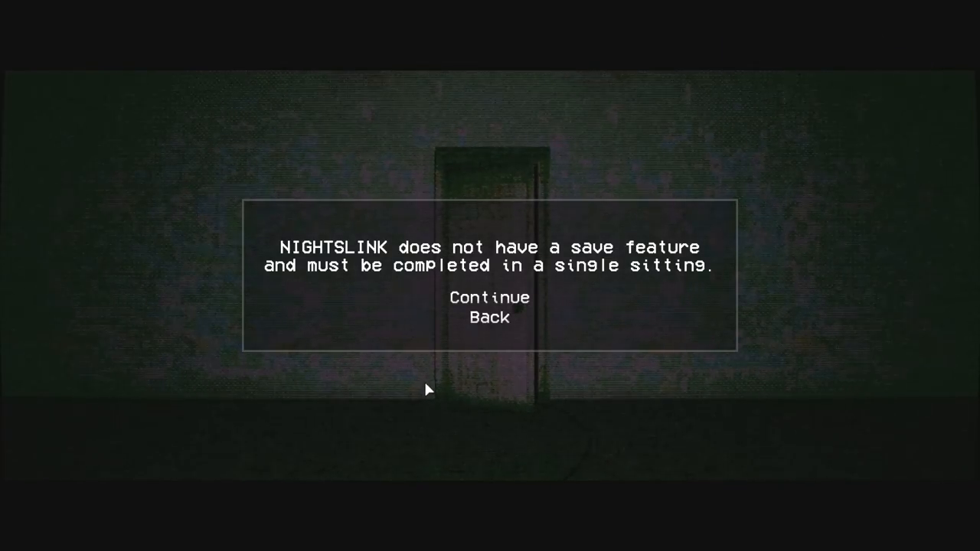
mouse_move(490, 297)
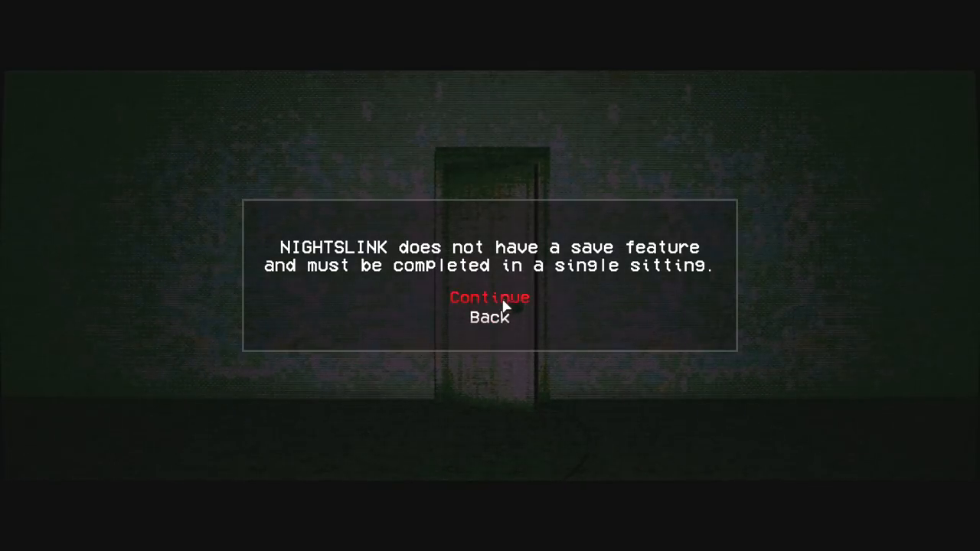
click(490, 298)
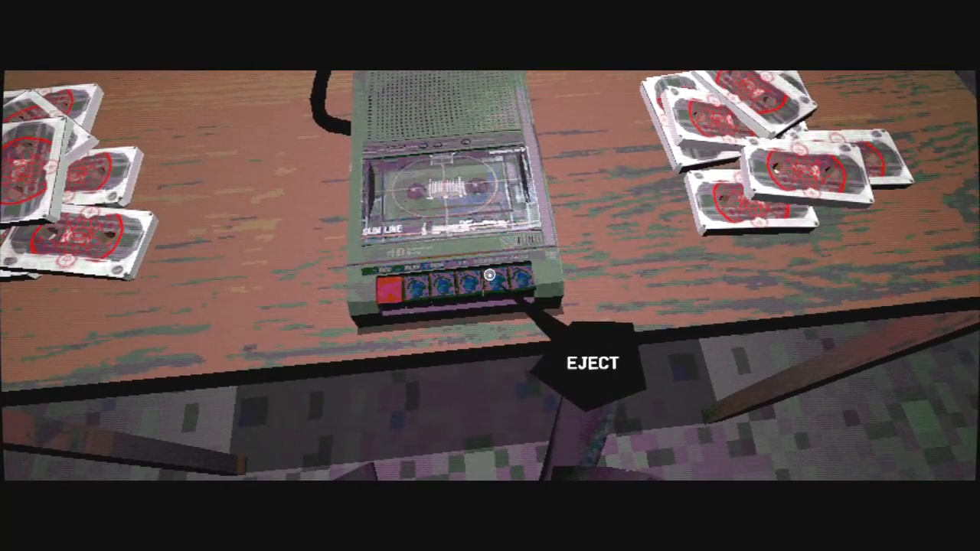
Eject the tape from the desk's cassette player
click(490, 276)
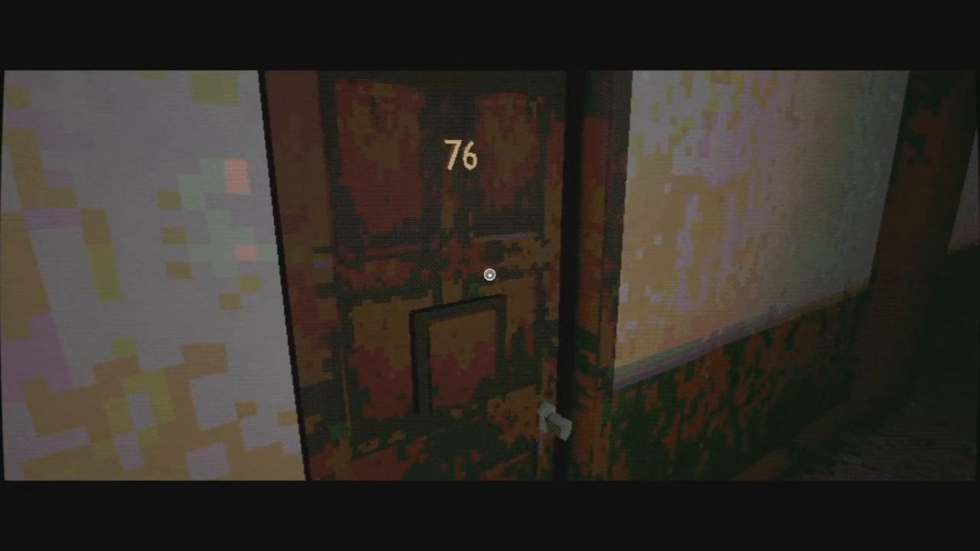
mouse_move(490, 276)
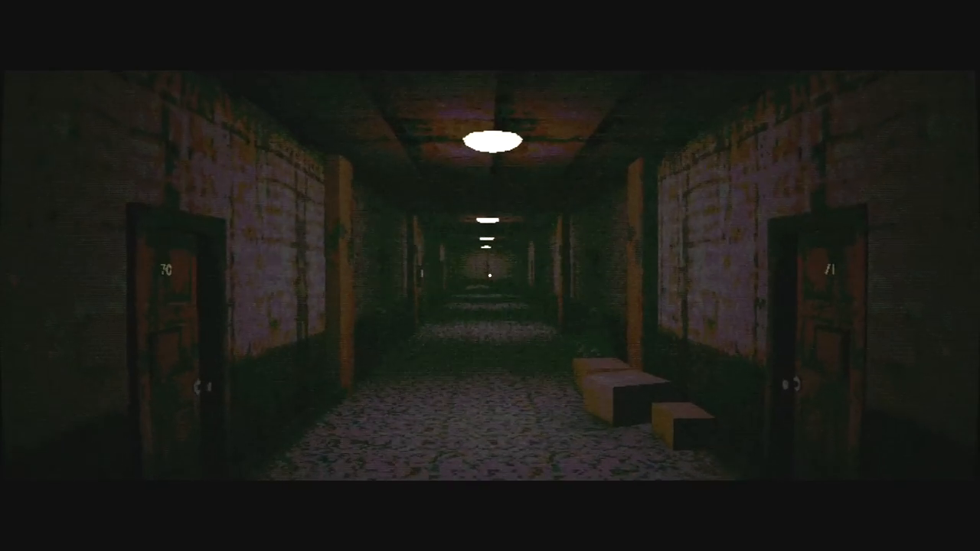
mouse_move(490, 276)
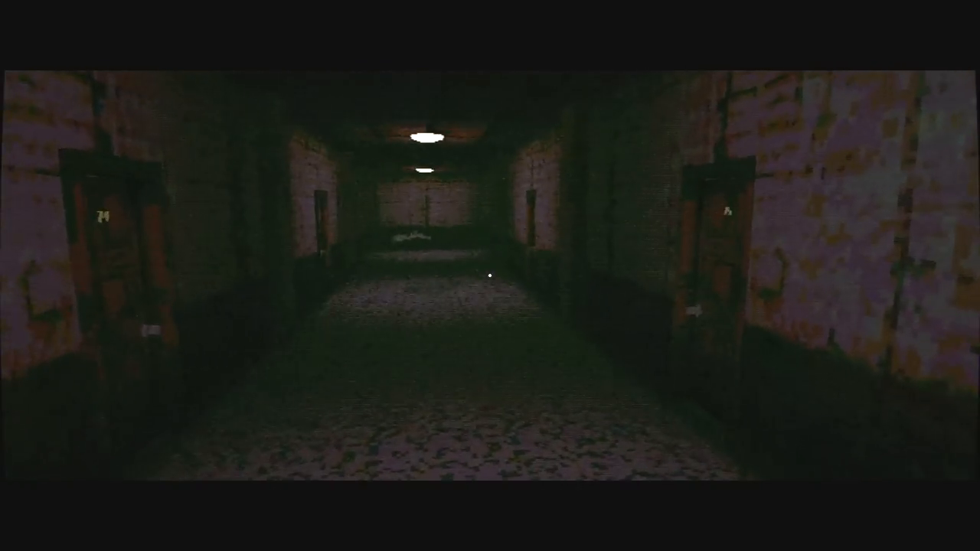
mouse_move(490, 275)
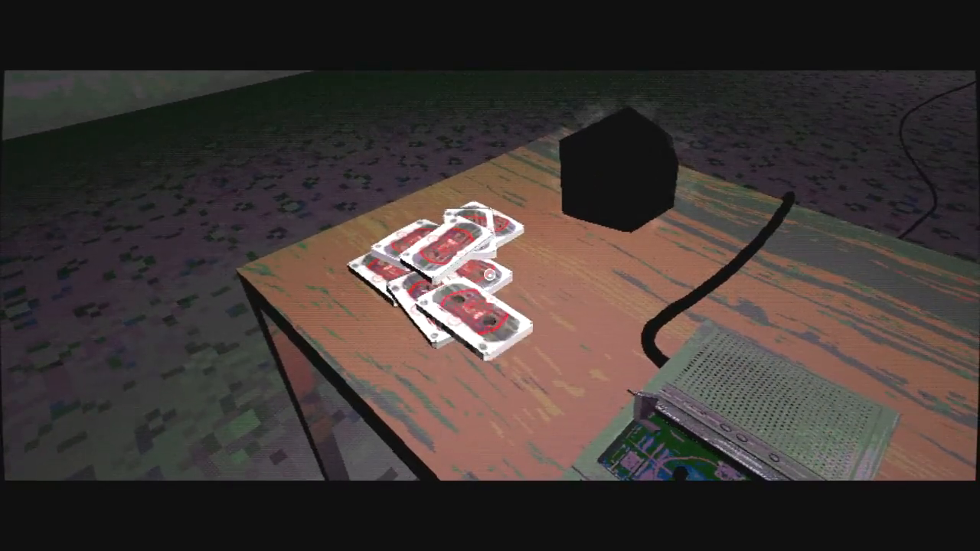
mouse_move(490, 275)
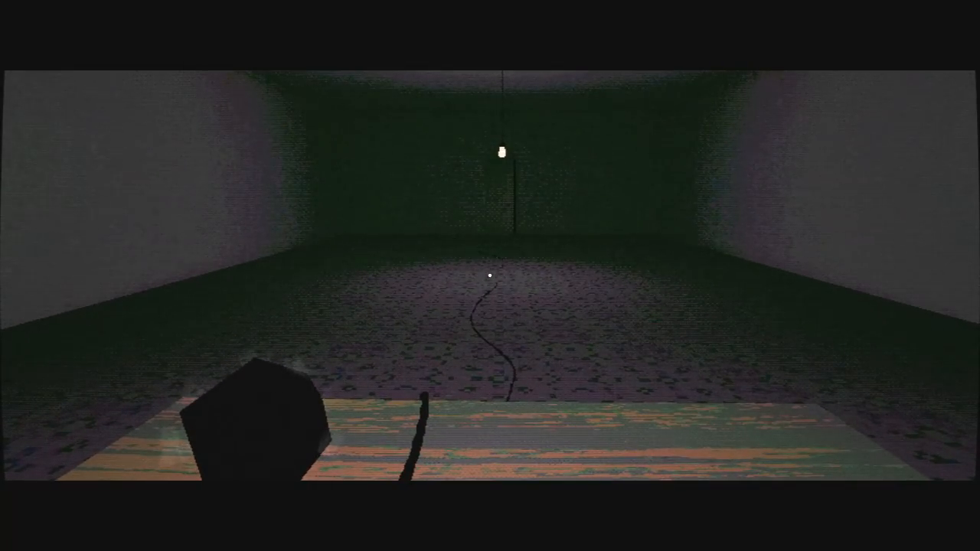